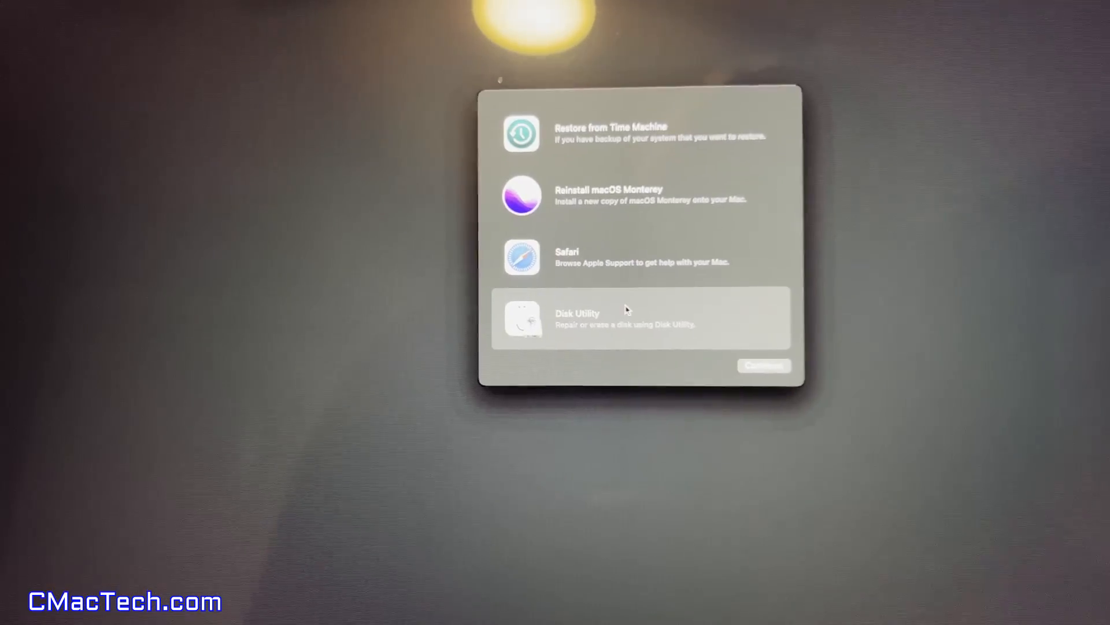
- Launch Disk Utility and select the 499 GB internal volume disk0s3
left_click(764, 366)
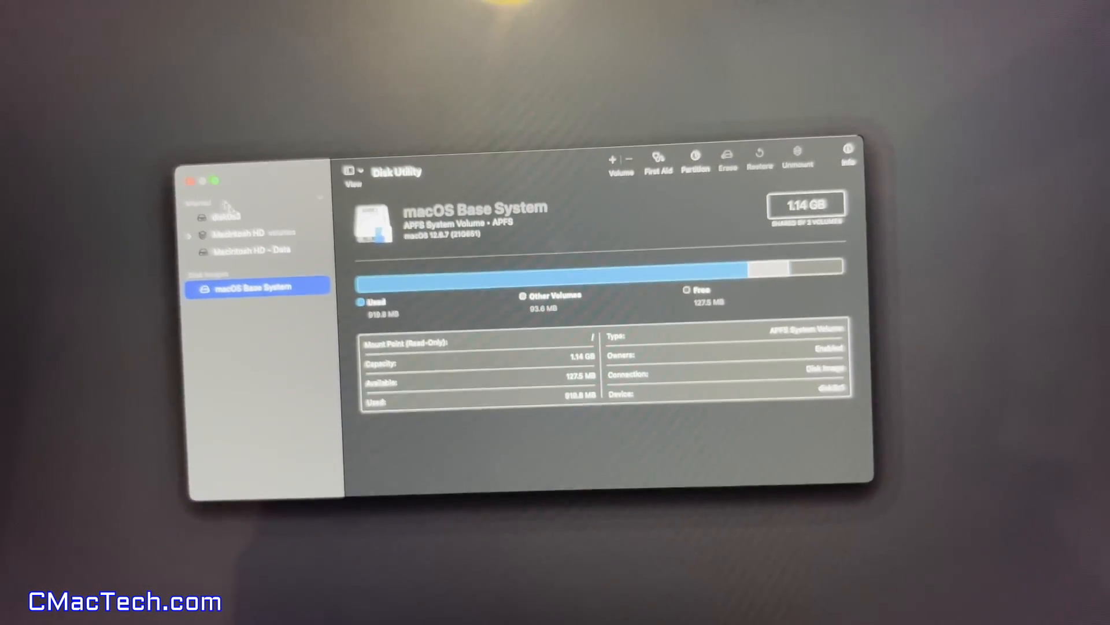
left_click(223, 226)
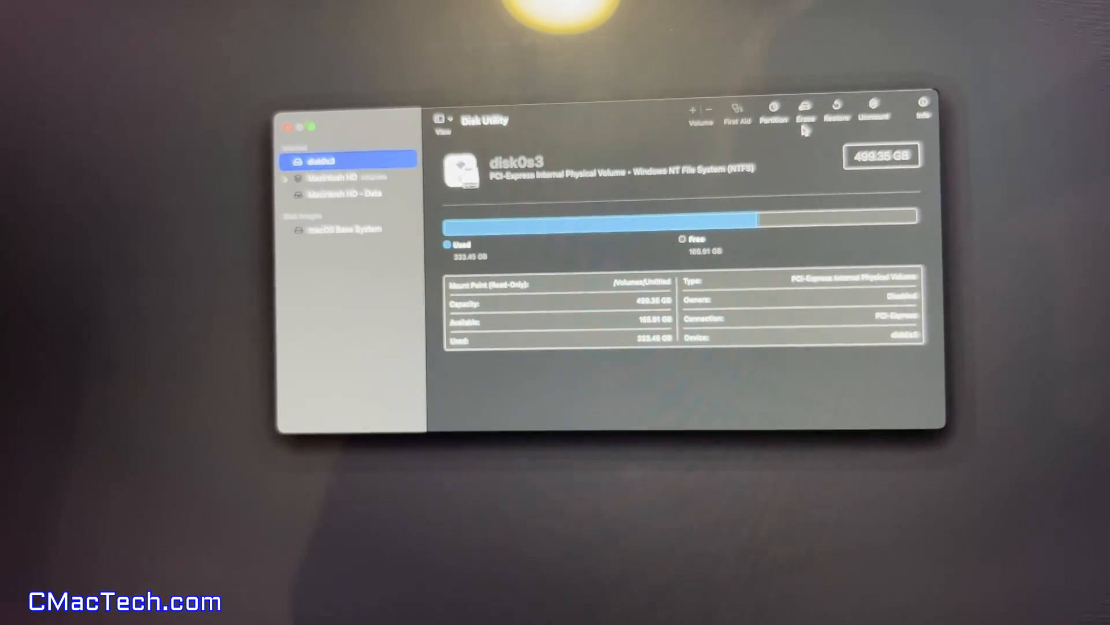
- Erase disk0s3 as an APFS volume named 'MacSSD'
left_click(805, 111)
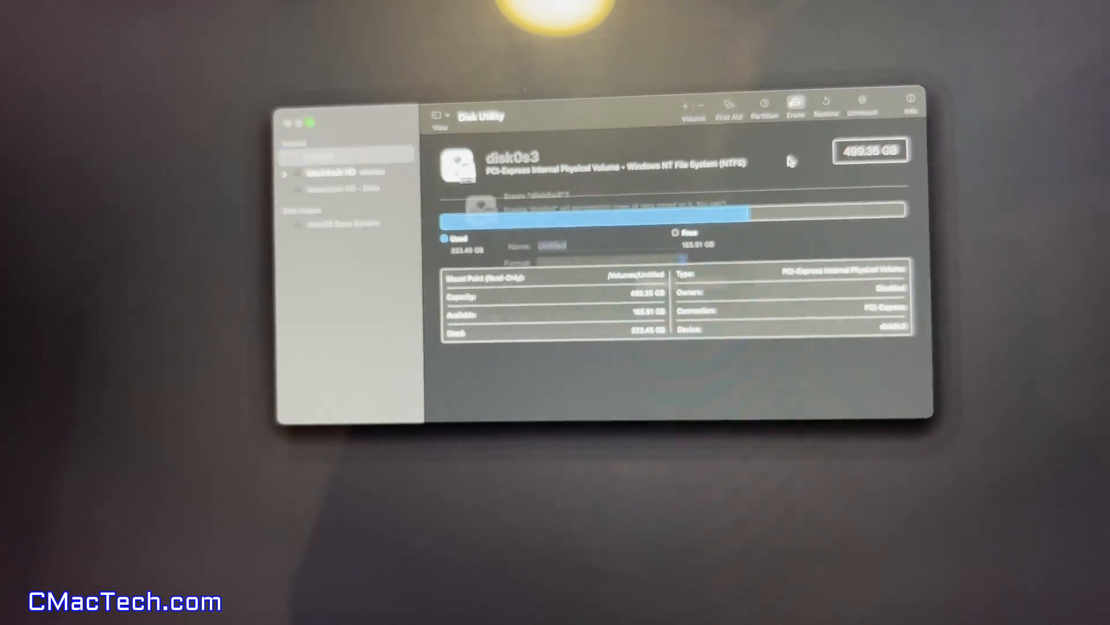
left_click(795, 105)
type("MacSSD")
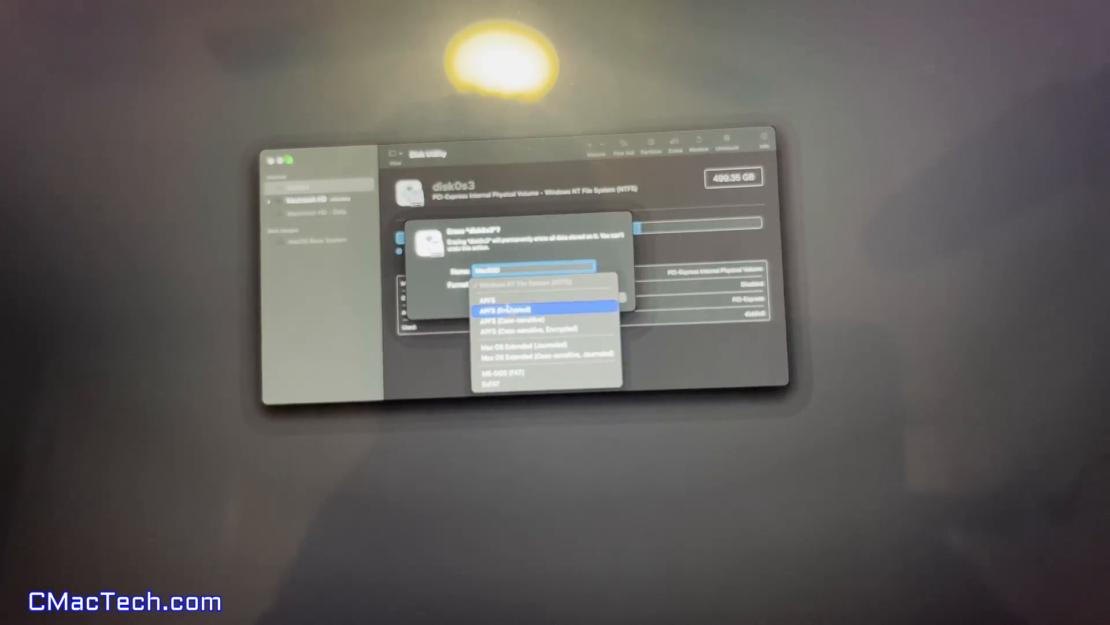
left_click(501, 310)
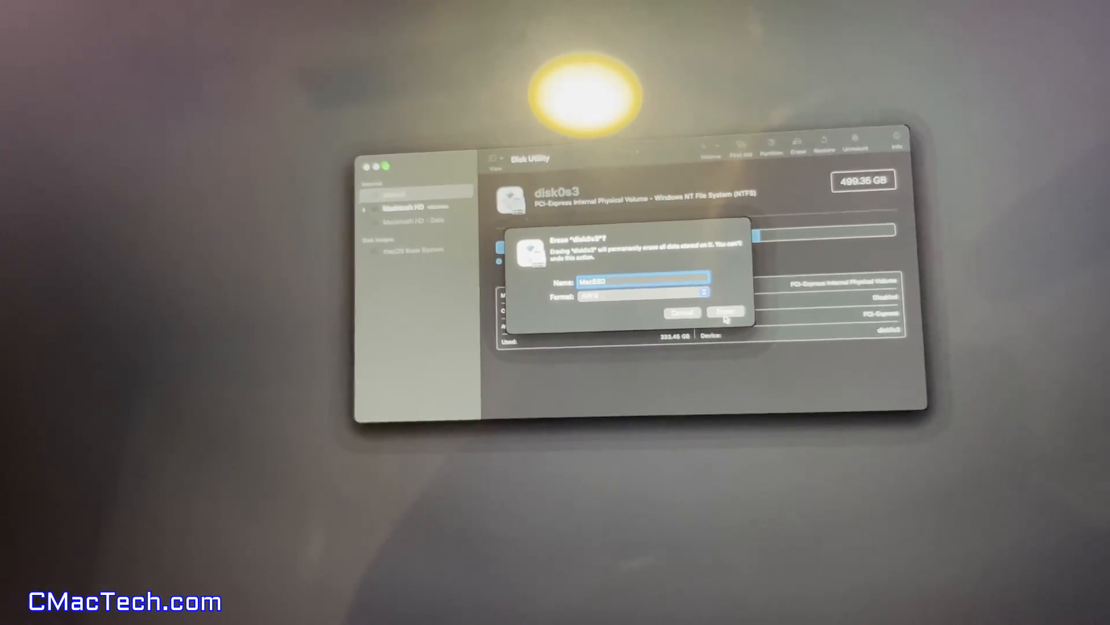
left_click(726, 313)
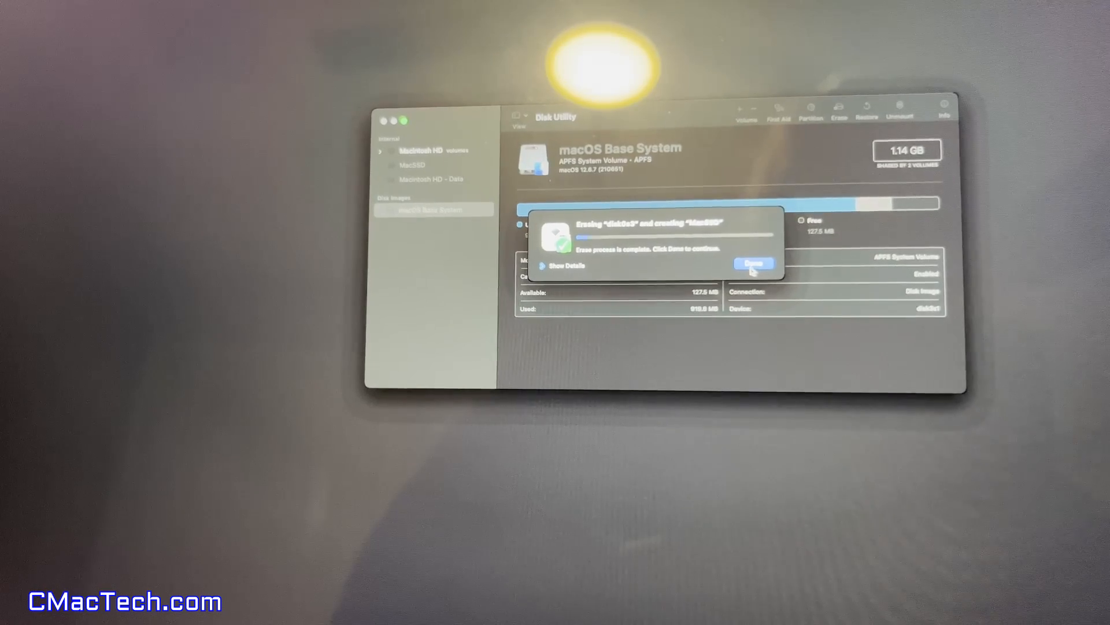
- Dismiss the finished erase and quit Disk Utility to start reinstalling macOS Monterey
left_click(753, 264)
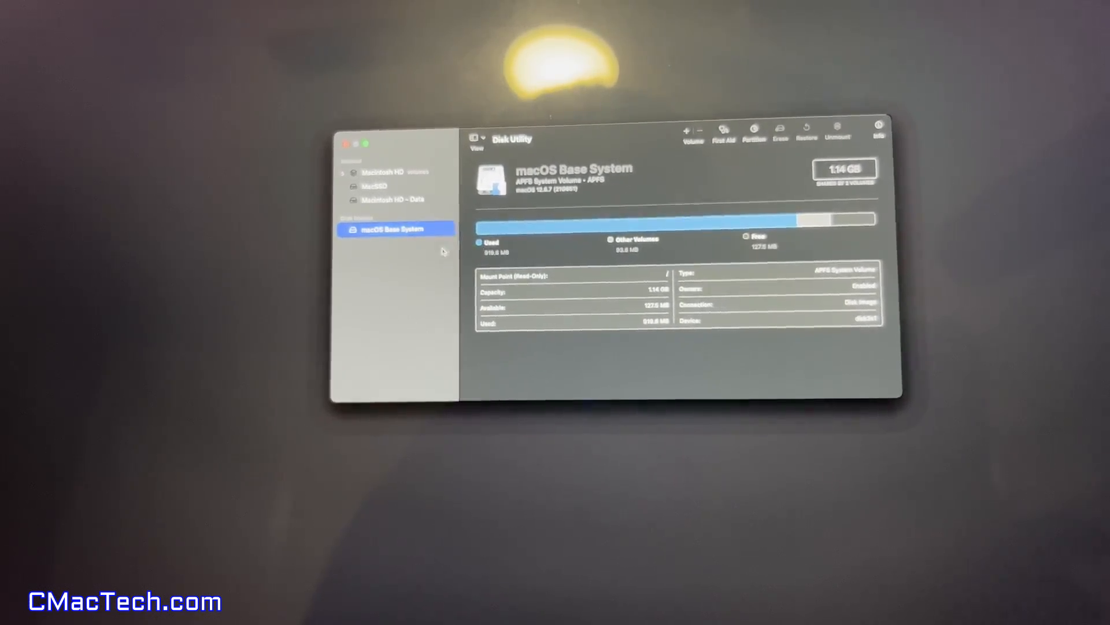
left_click(379, 183)
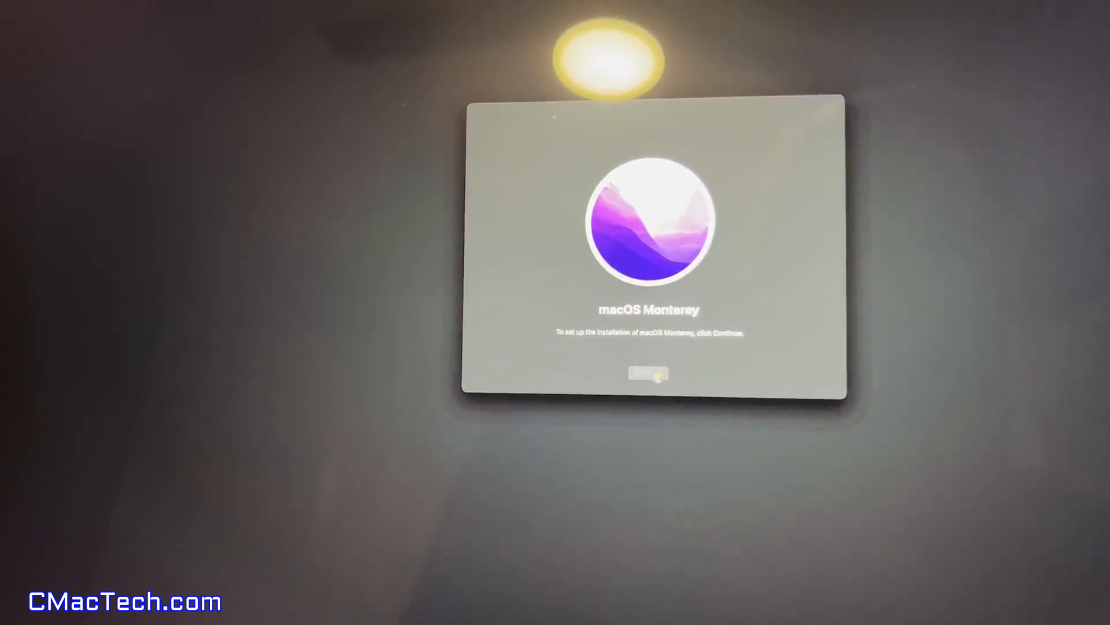
- Accept the Monterey license and install macOS onto the MacSSD disk
left_click(646, 374)
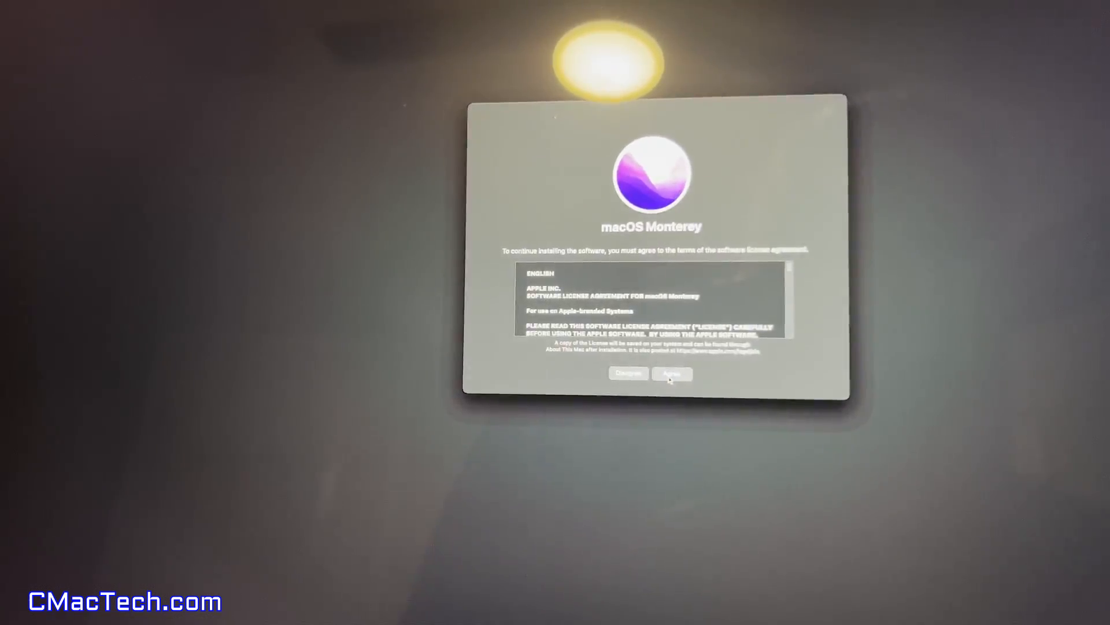
left_click(672, 374)
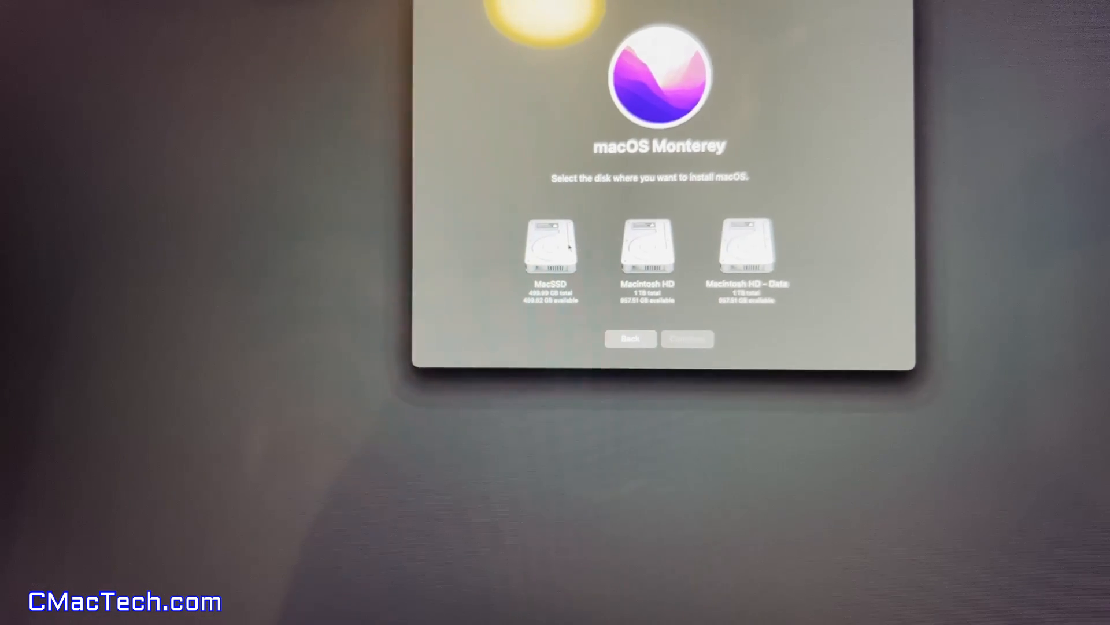
left_click(551, 248)
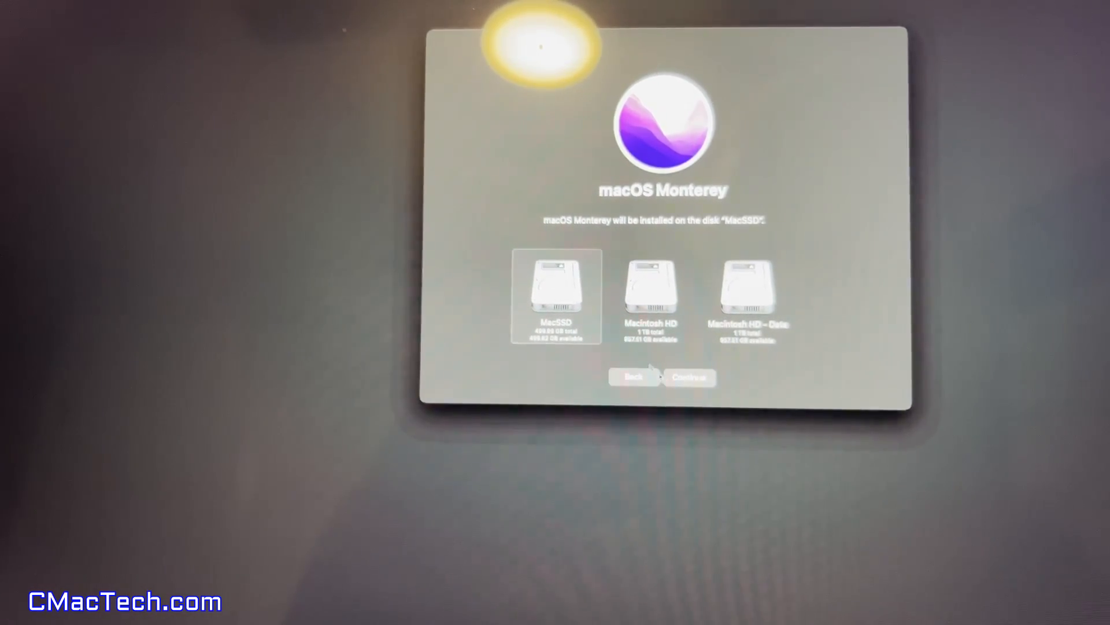
left_click(689, 376)
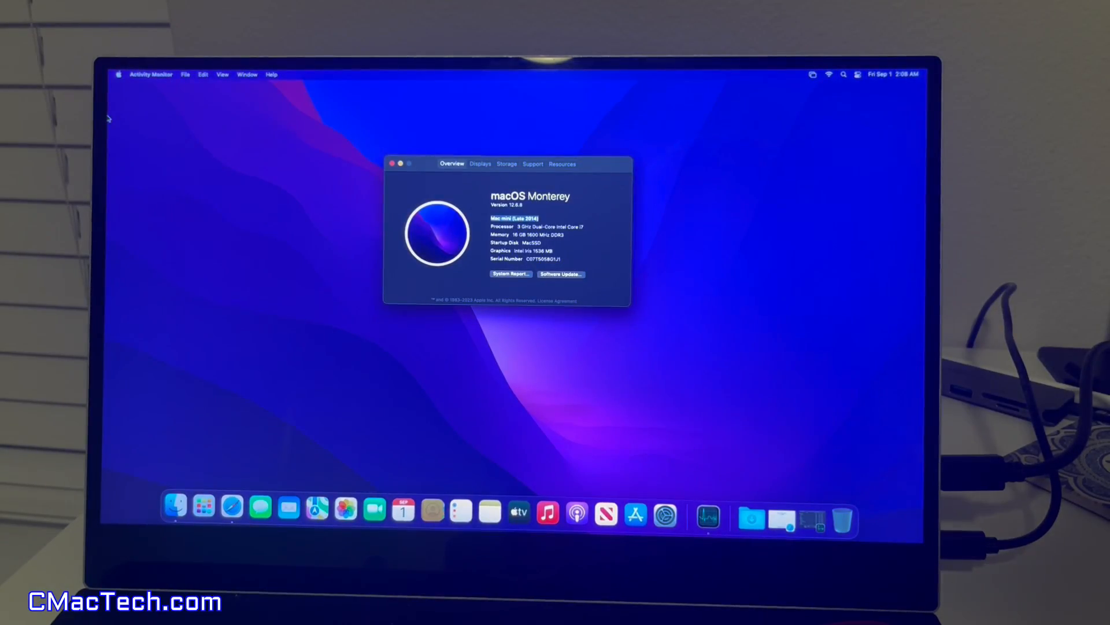
mouse_move(111, 82)
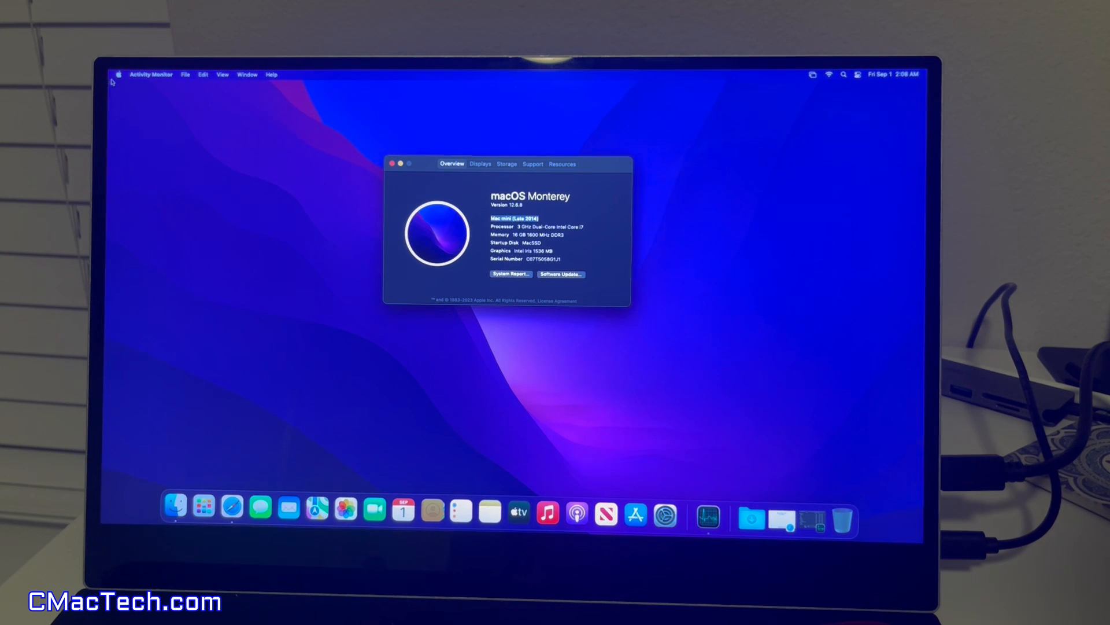
- Restart the Mac from the Apple menu and confirm the restart
left_click(118, 74)
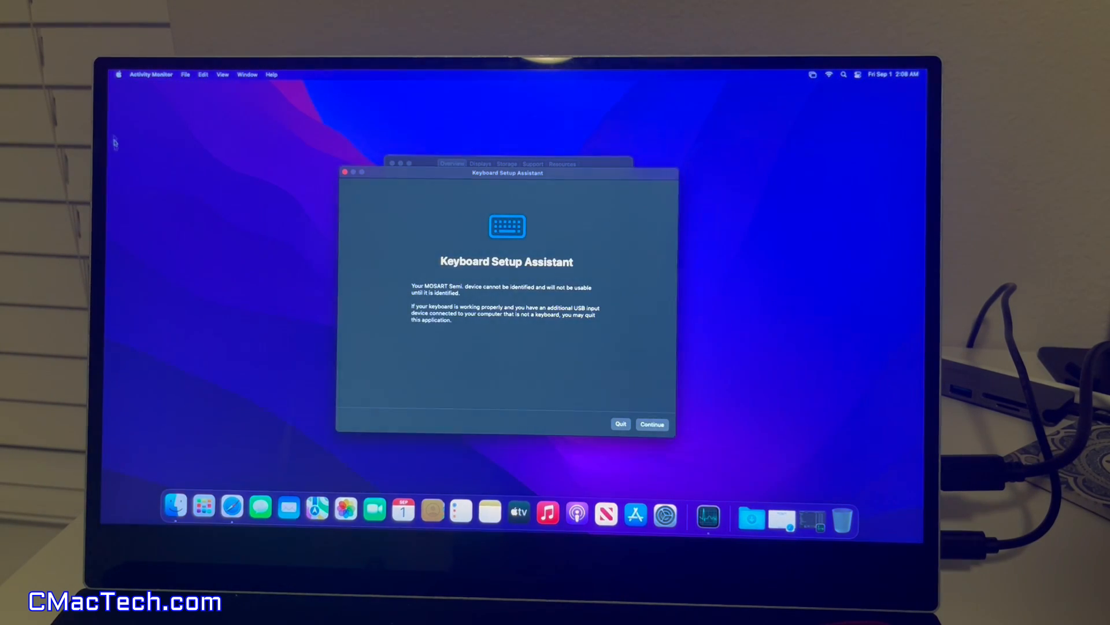
left_click(118, 75)
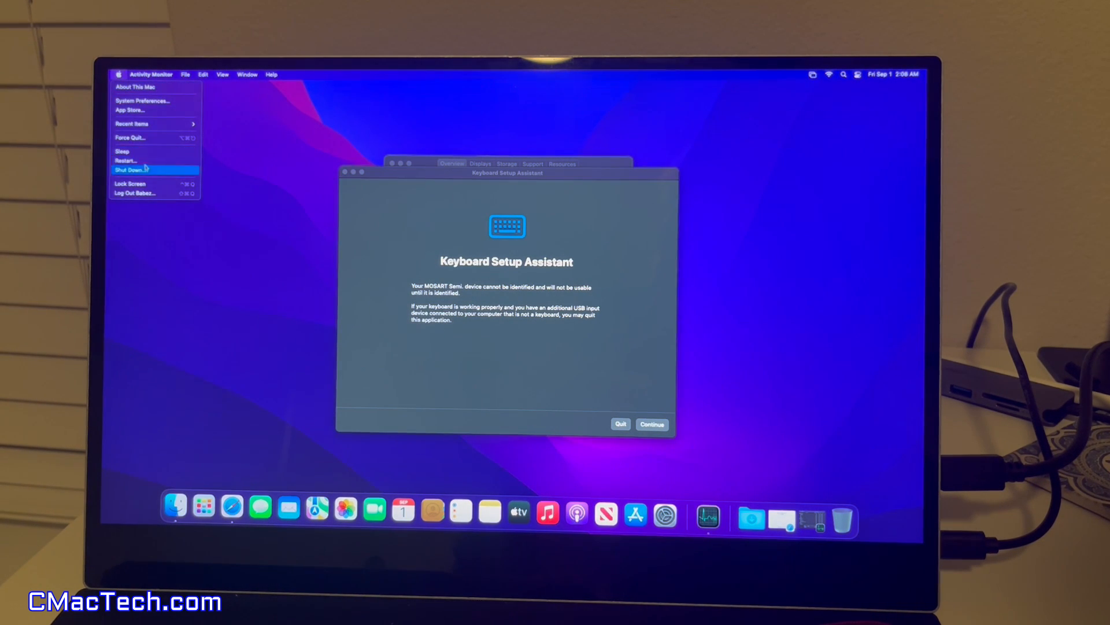
left_click(125, 160)
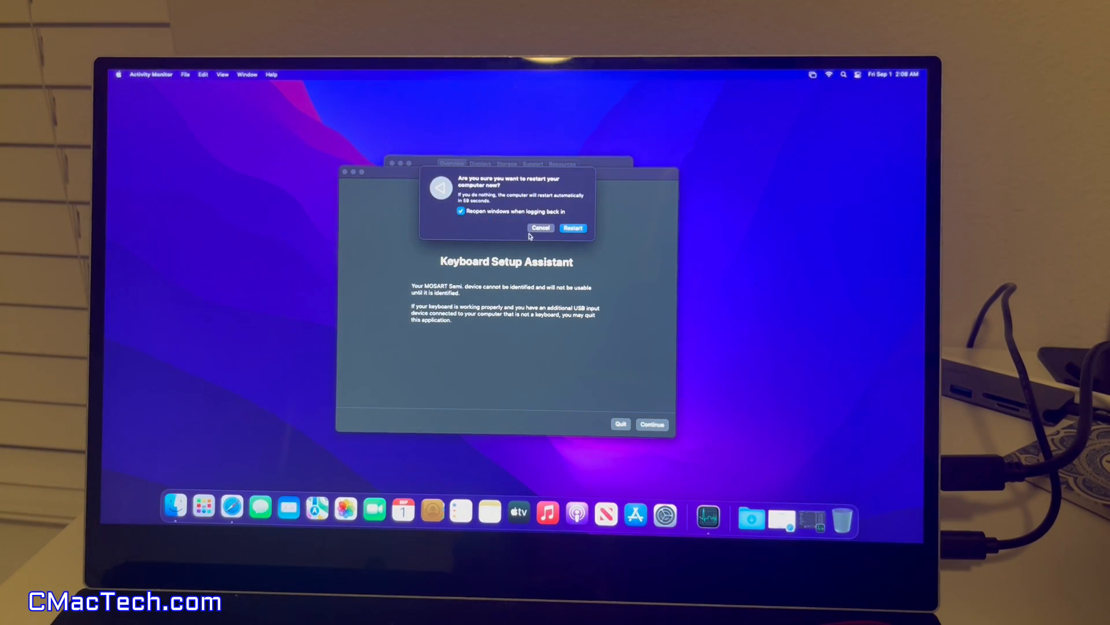
left_click(572, 228)
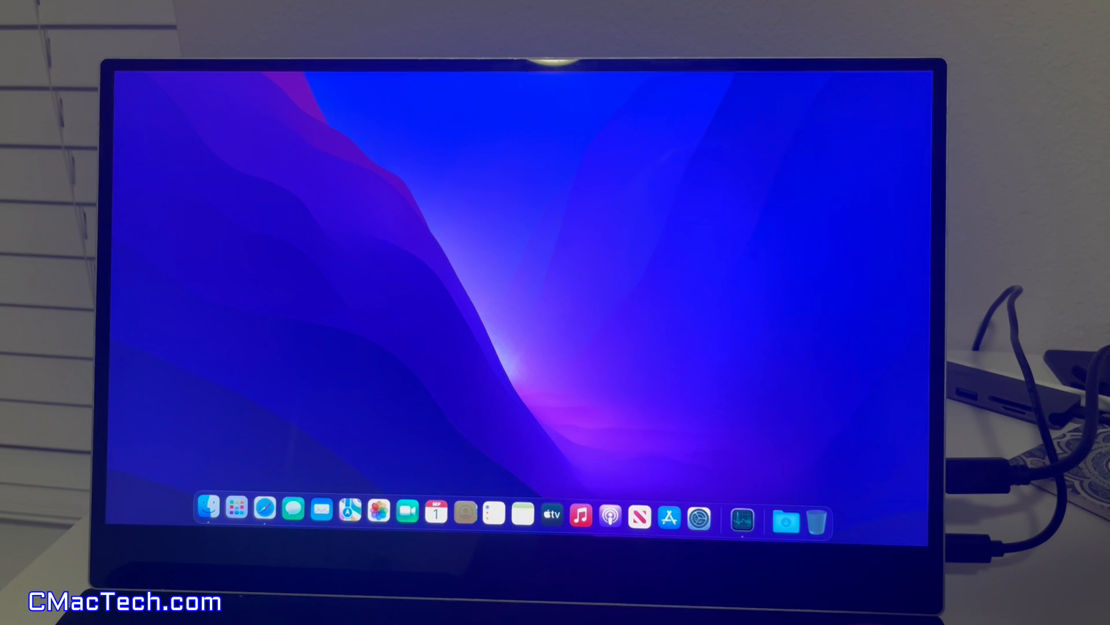
mouse_move(304, 312)
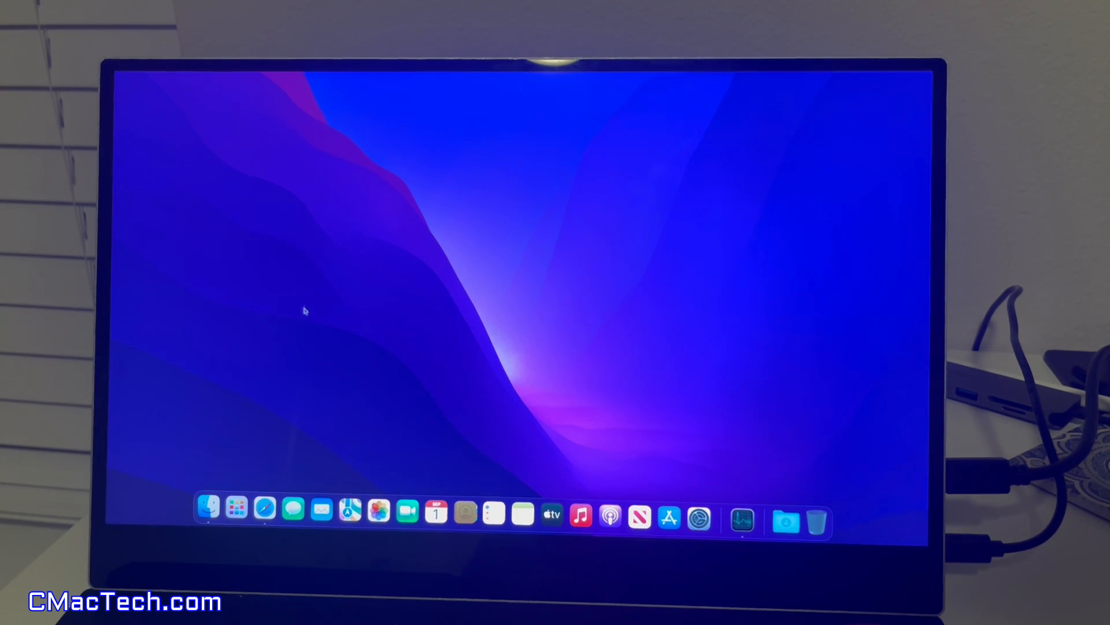
- Close Activity Monitor and show About This Mac, confirming Monterey 12.6.8 on MacSSD
left_click(742, 520)
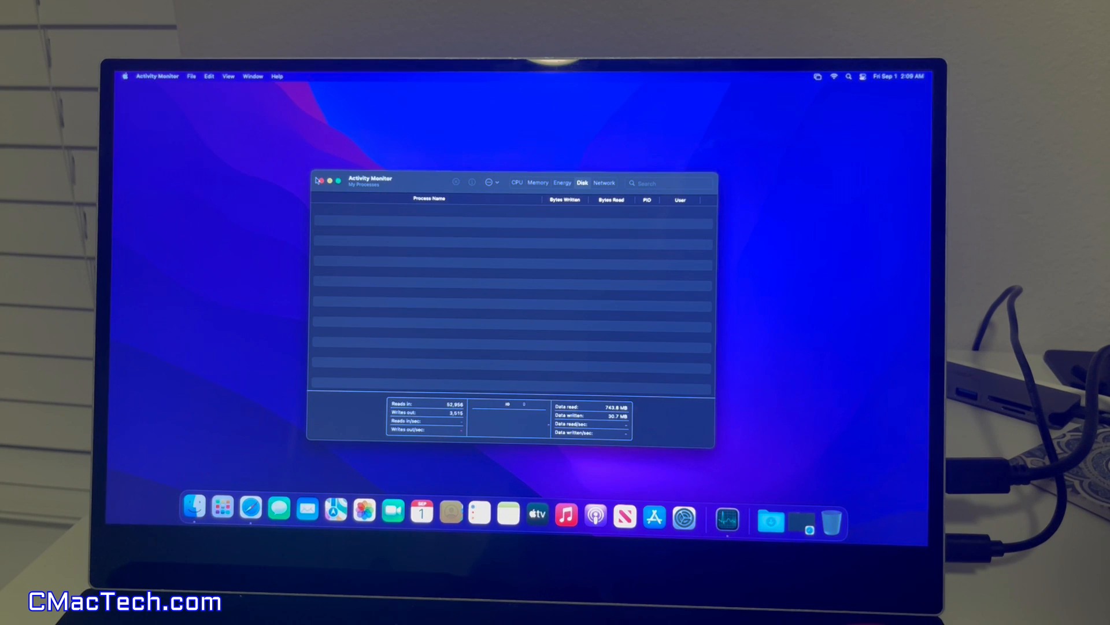
left_click(320, 181)
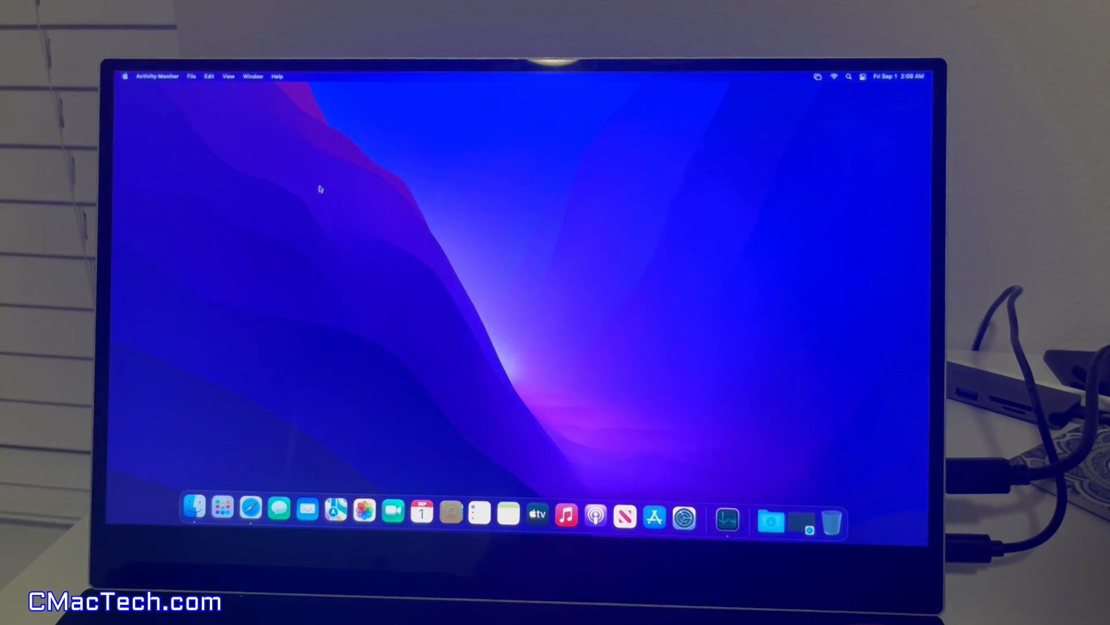
left_click(125, 76)
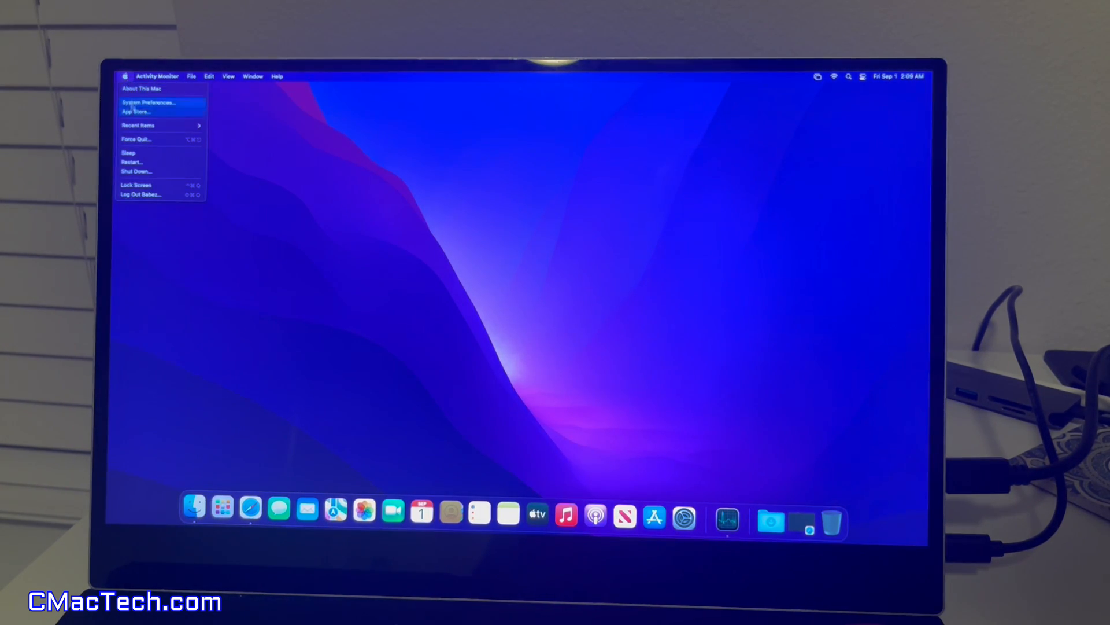
left_click(141, 88)
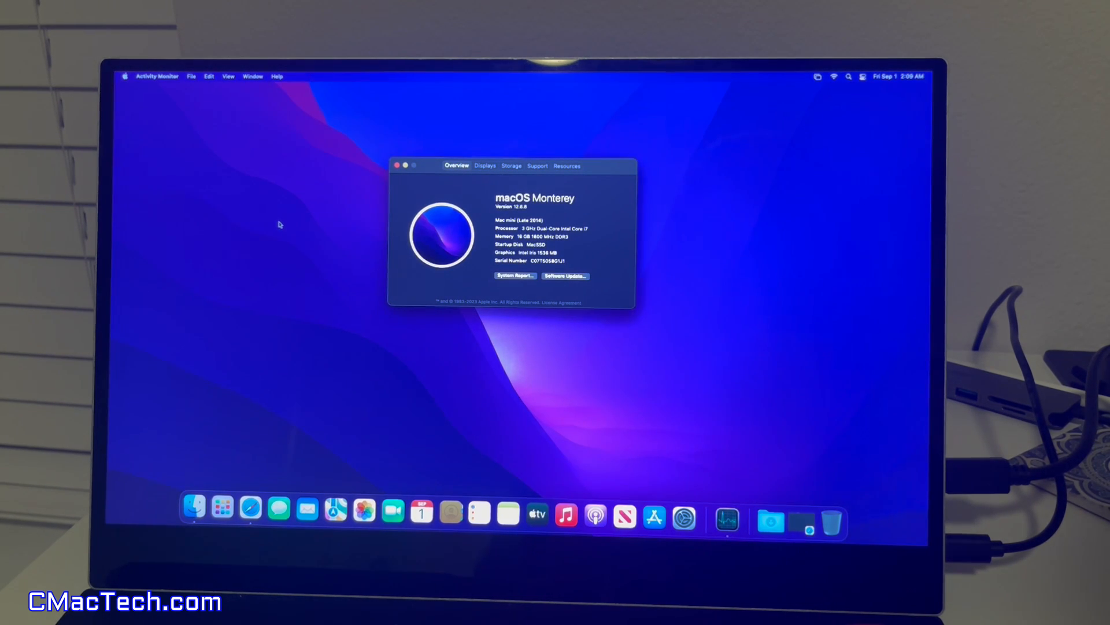
mouse_move(461, 228)
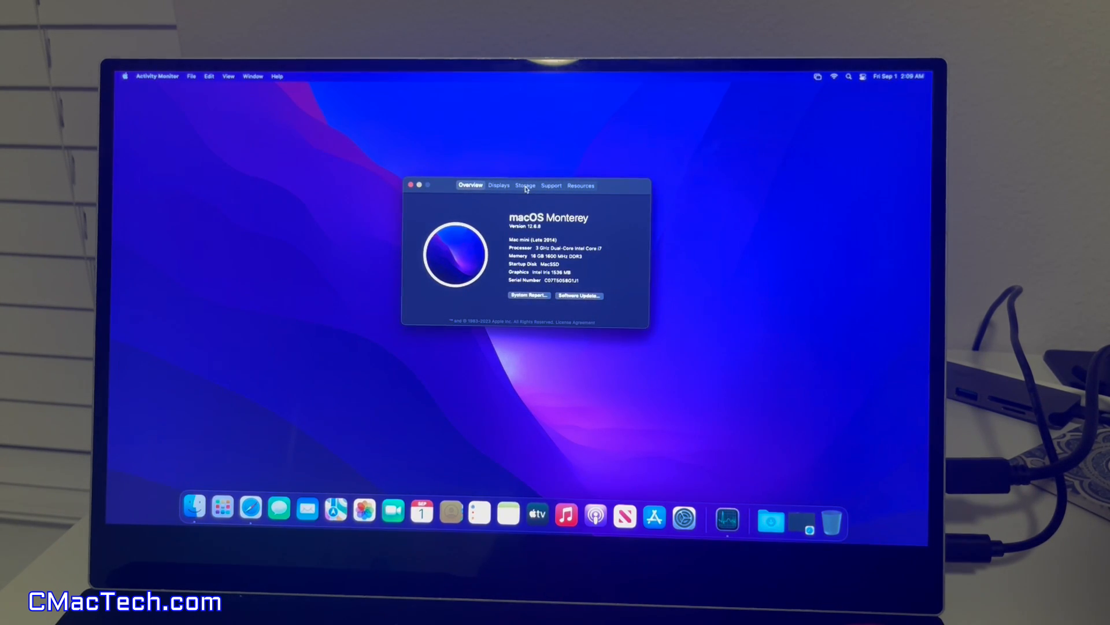
left_click(525, 186)
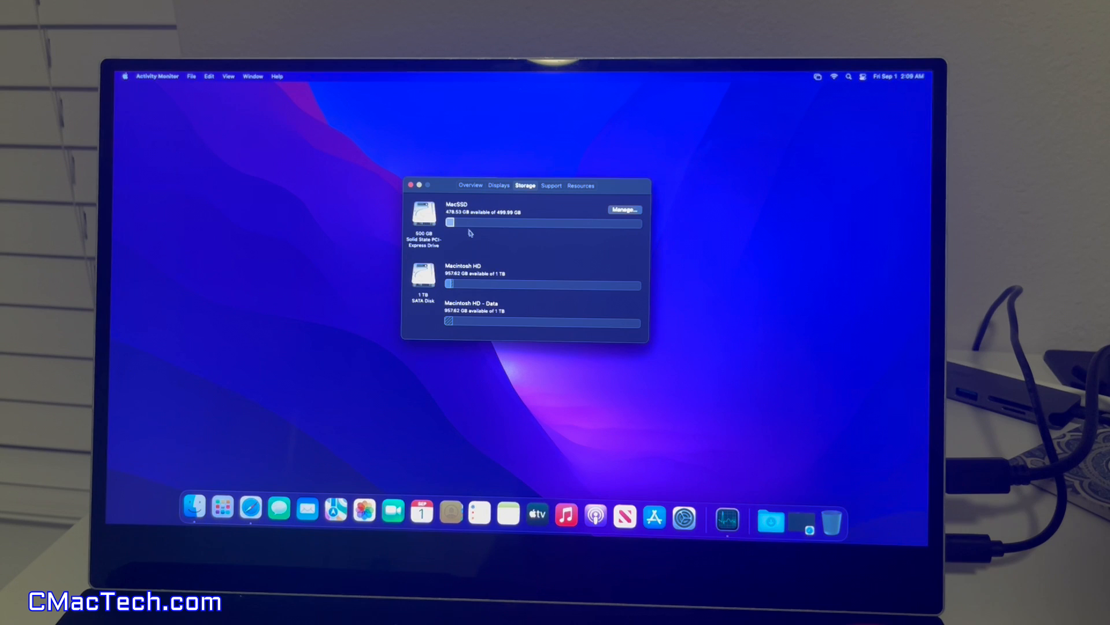
mouse_move(460, 214)
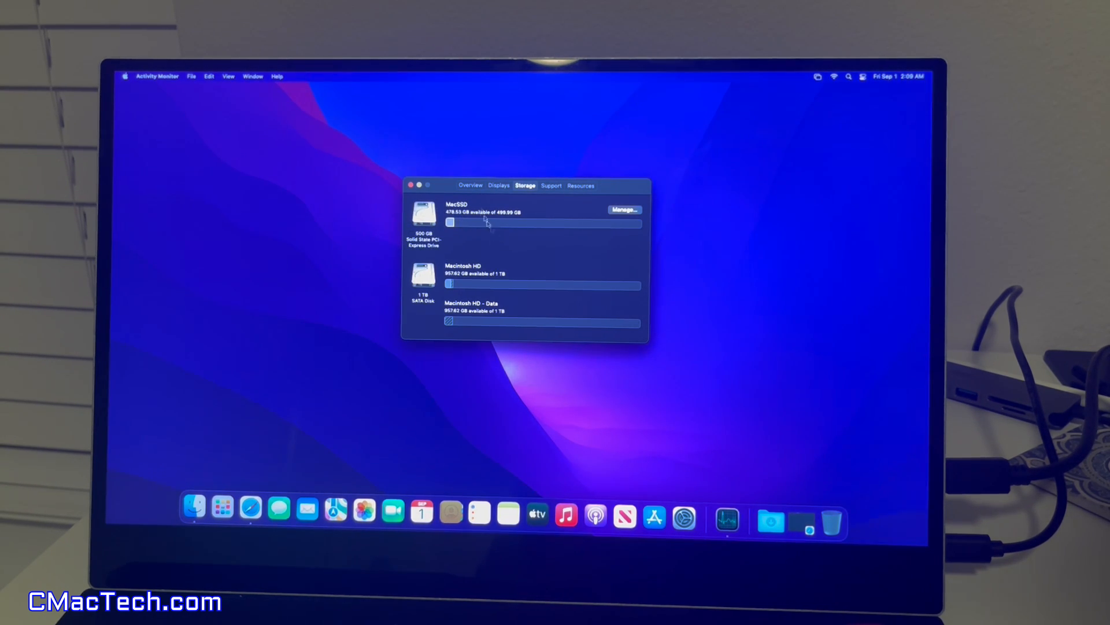
left_click(470, 186)
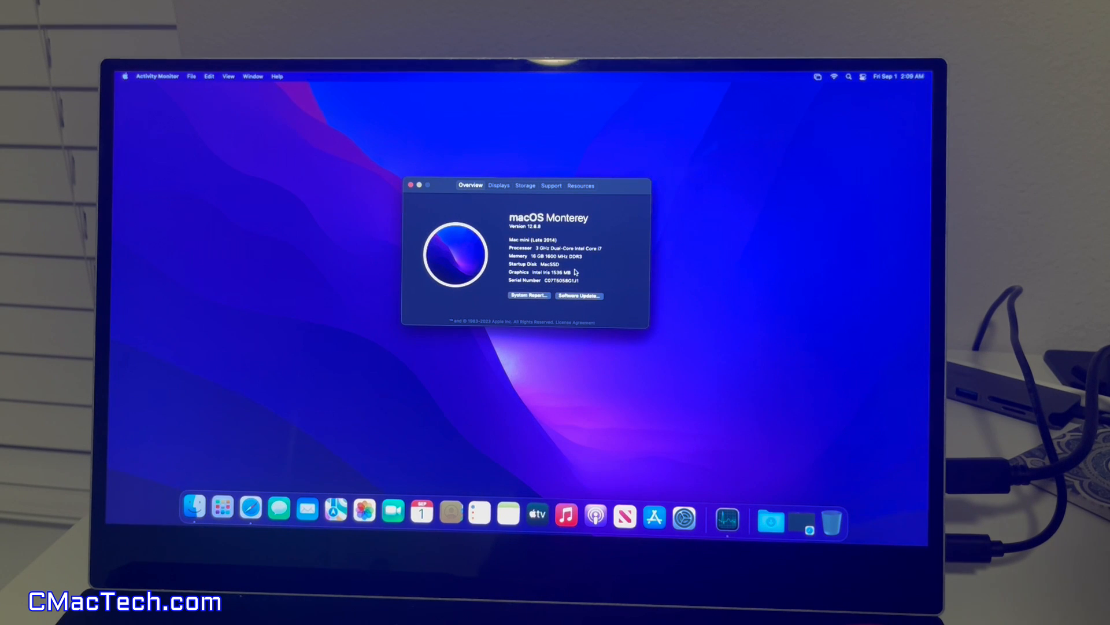